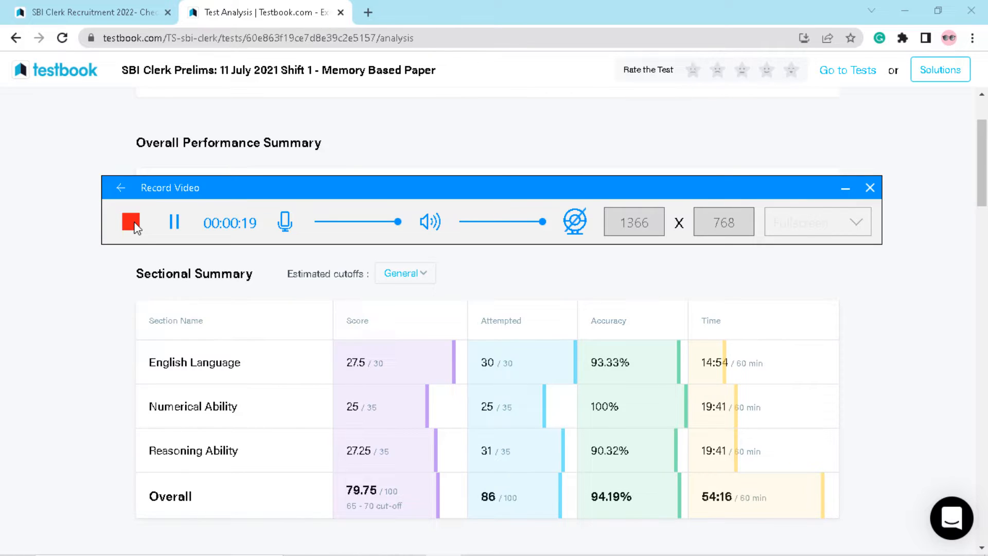
pyautogui.moveTo(139, 395)
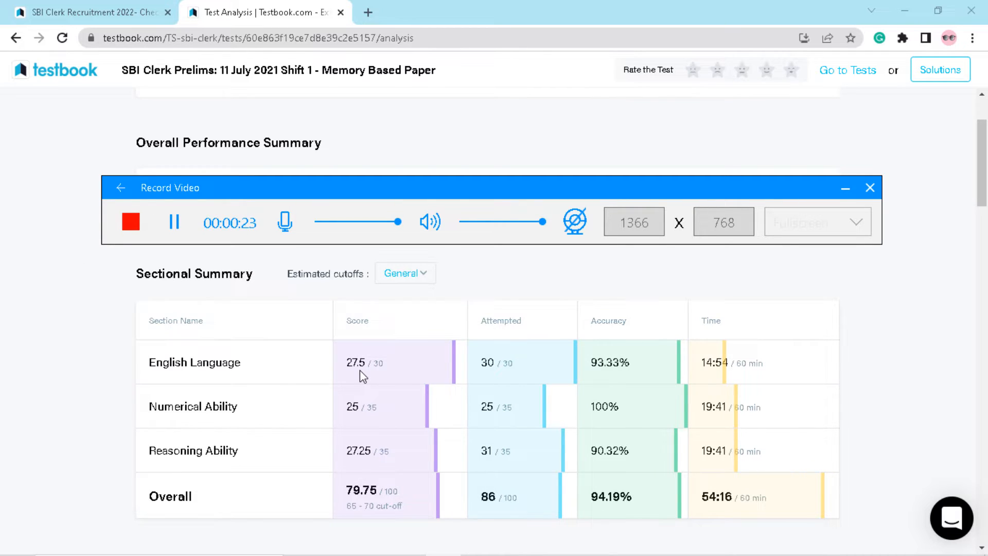
pyautogui.moveTo(498, 370)
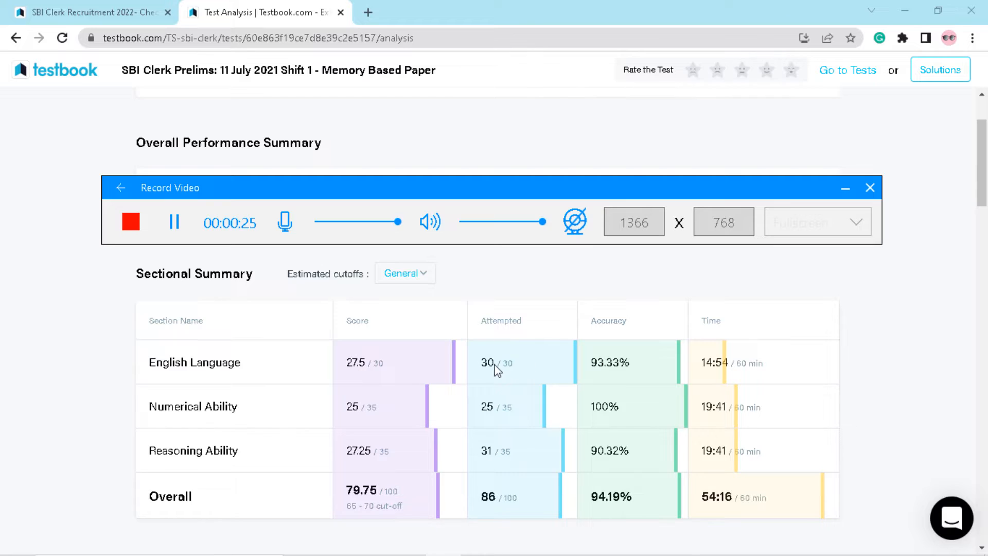
pyautogui.moveTo(443, 377)
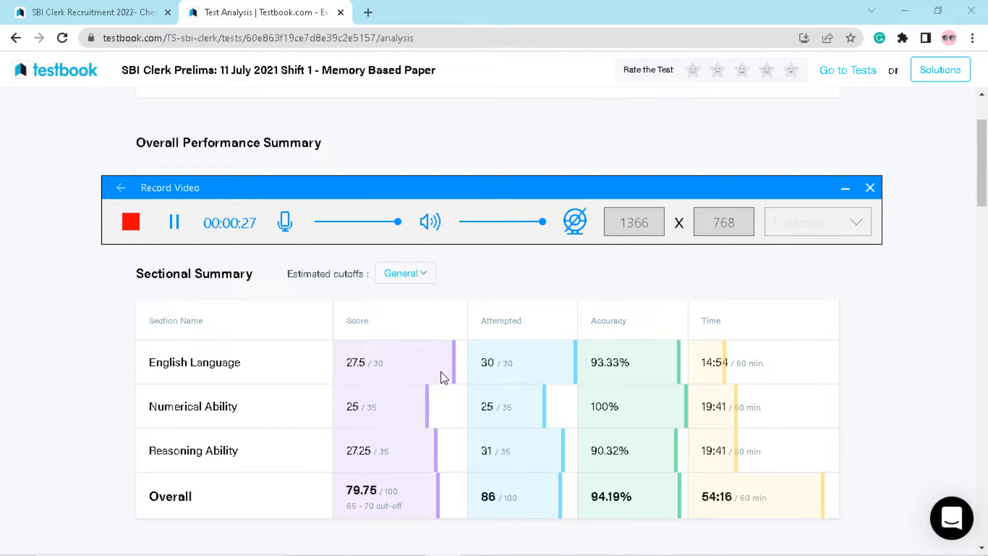
pyautogui.moveTo(292, 421)
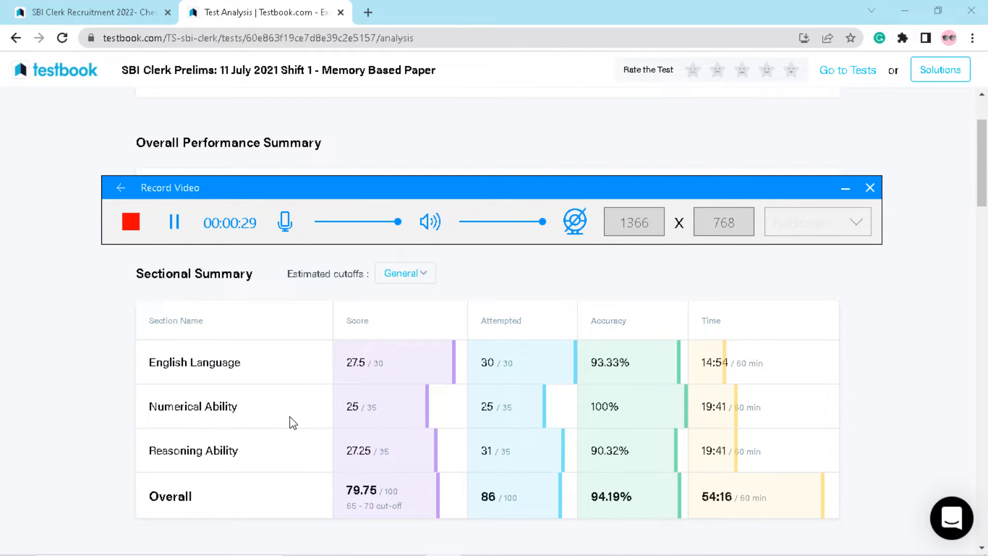
pyautogui.moveTo(471, 421)
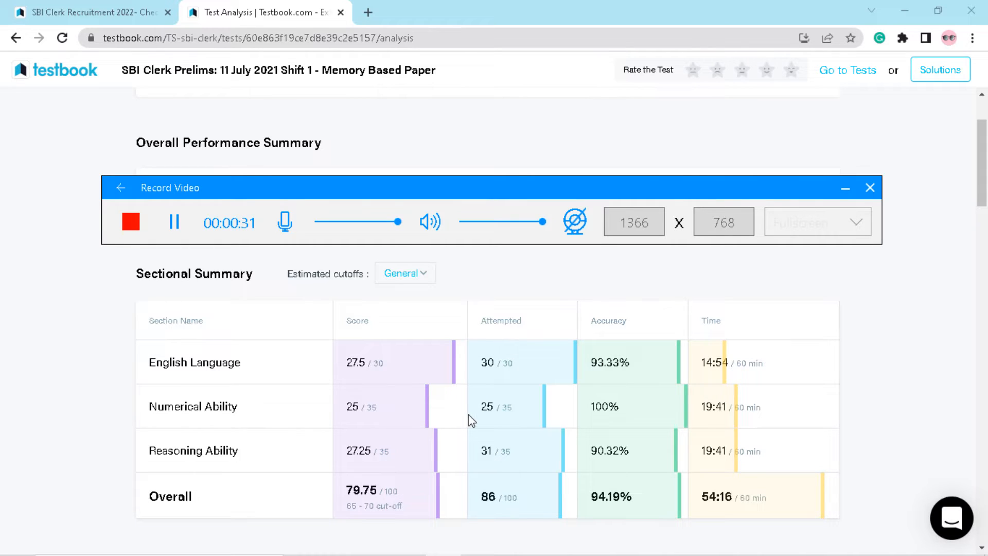
pyautogui.moveTo(363, 418)
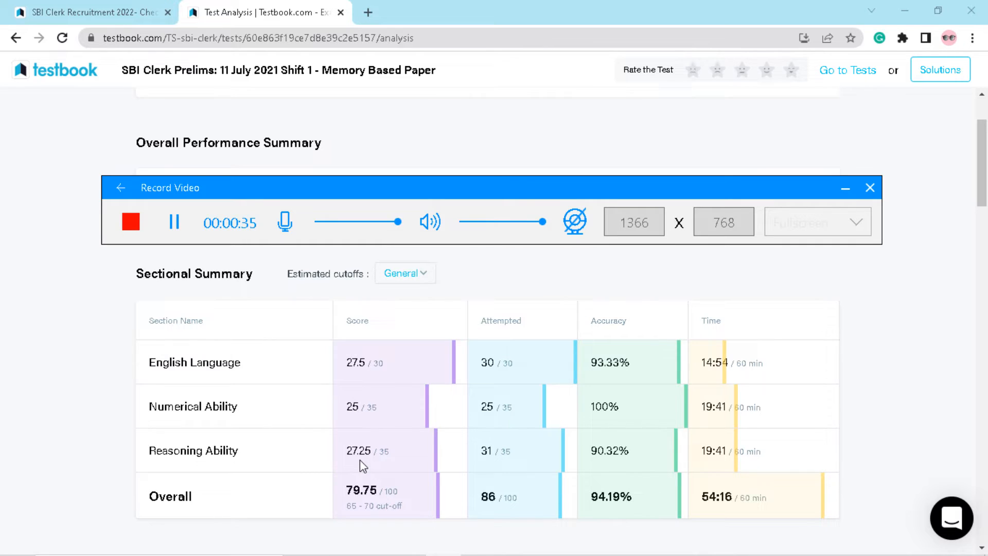
pyautogui.moveTo(385, 463)
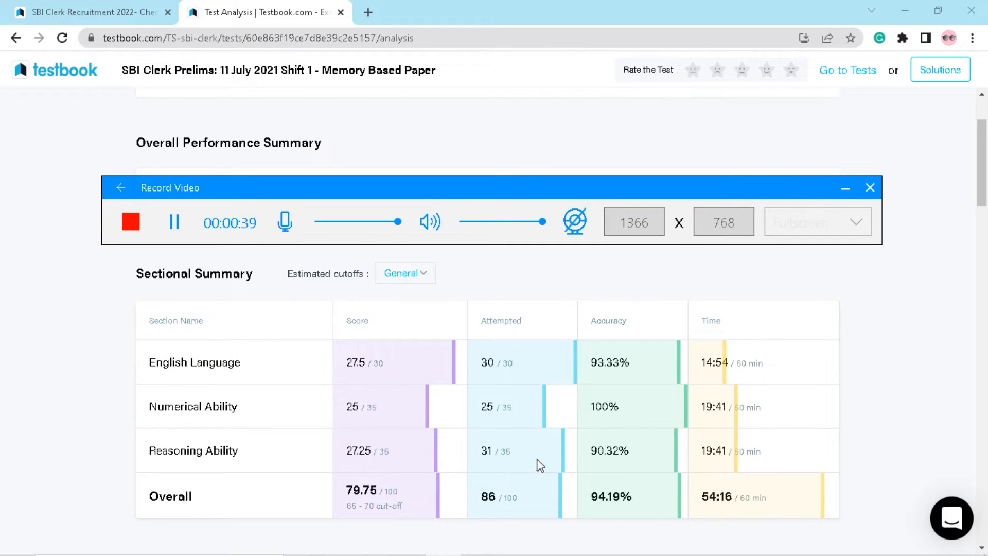
pyautogui.moveTo(718, 360)
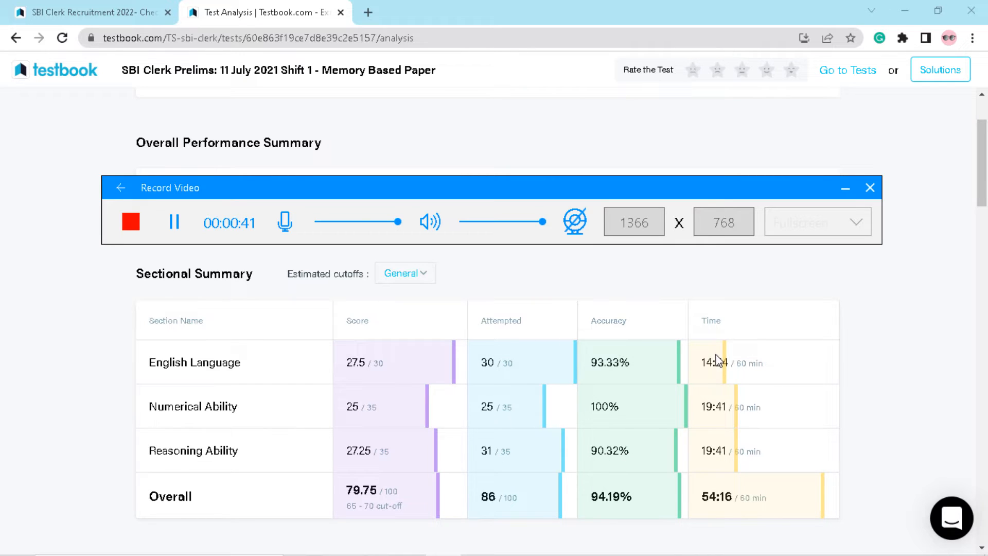
pyautogui.moveTo(846, 188)
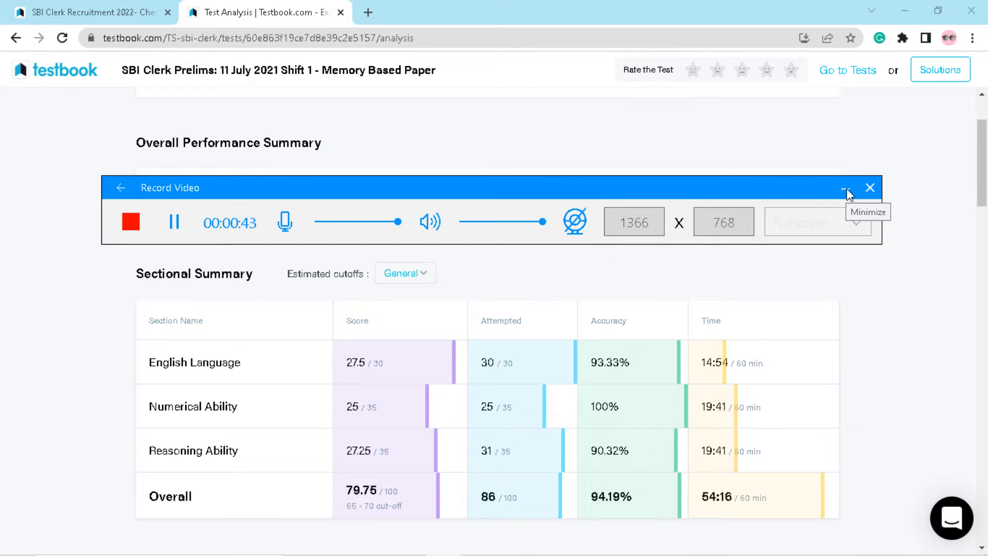
pyautogui.click(846, 187)
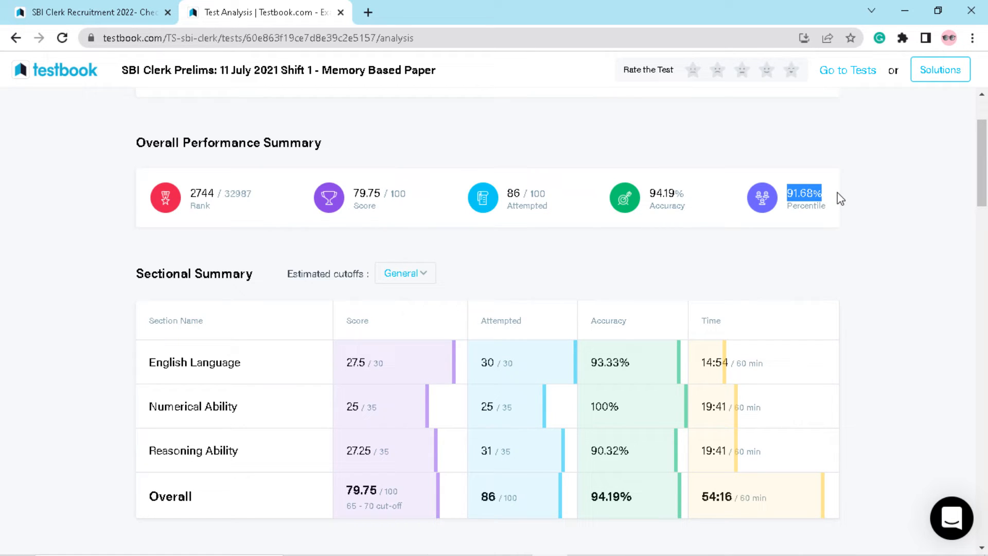
pyautogui.moveTo(197, 199)
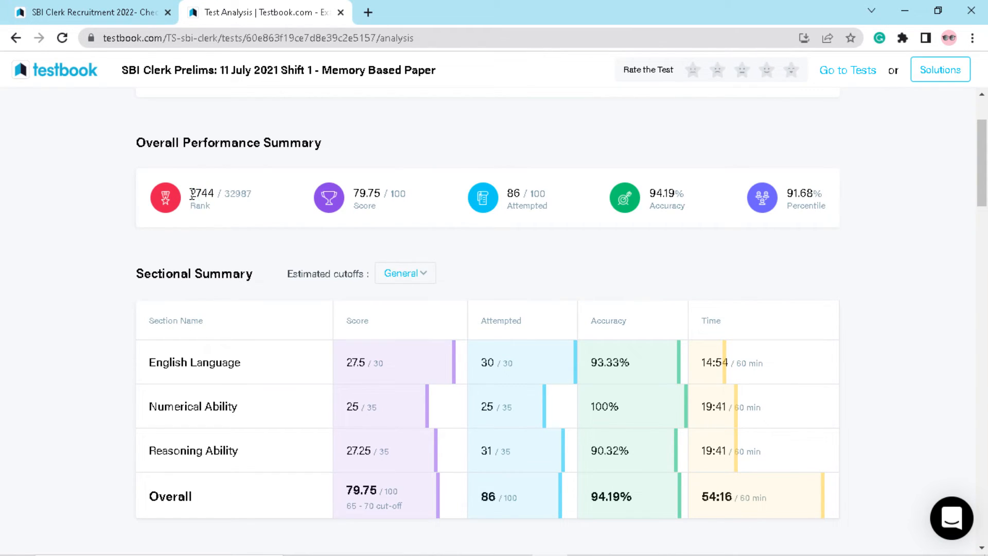
pyautogui.doubleClick(219, 194)
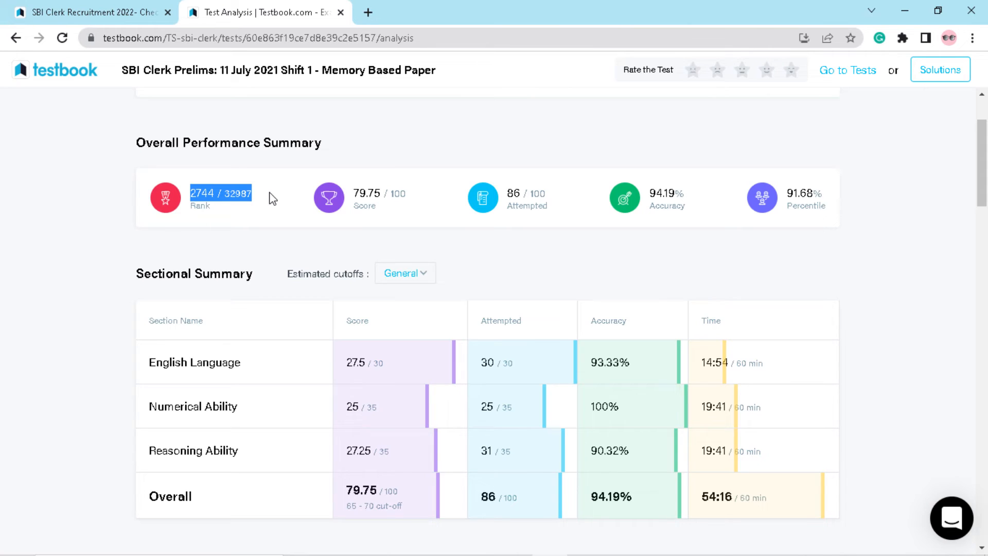
pyautogui.moveTo(326, 368)
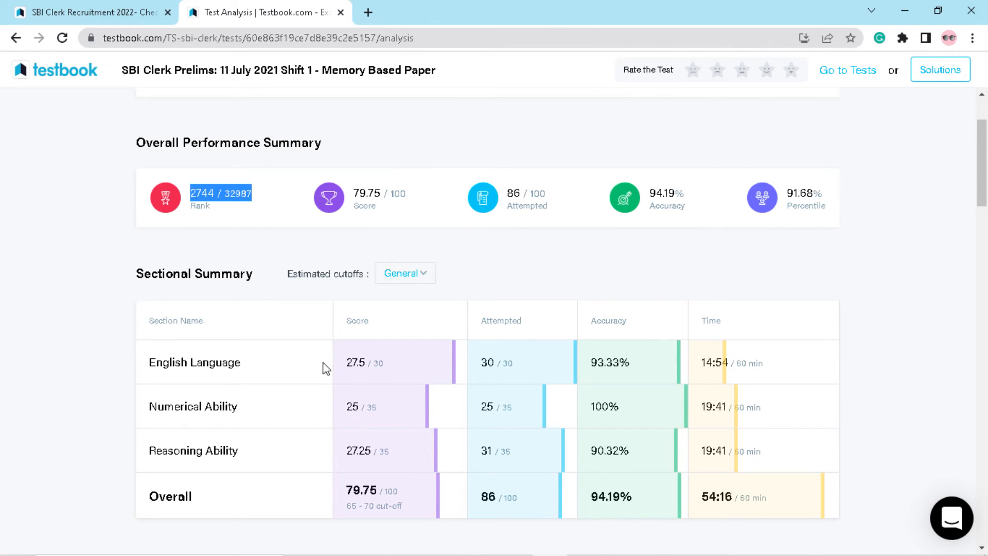
pyautogui.moveTo(516, 315)
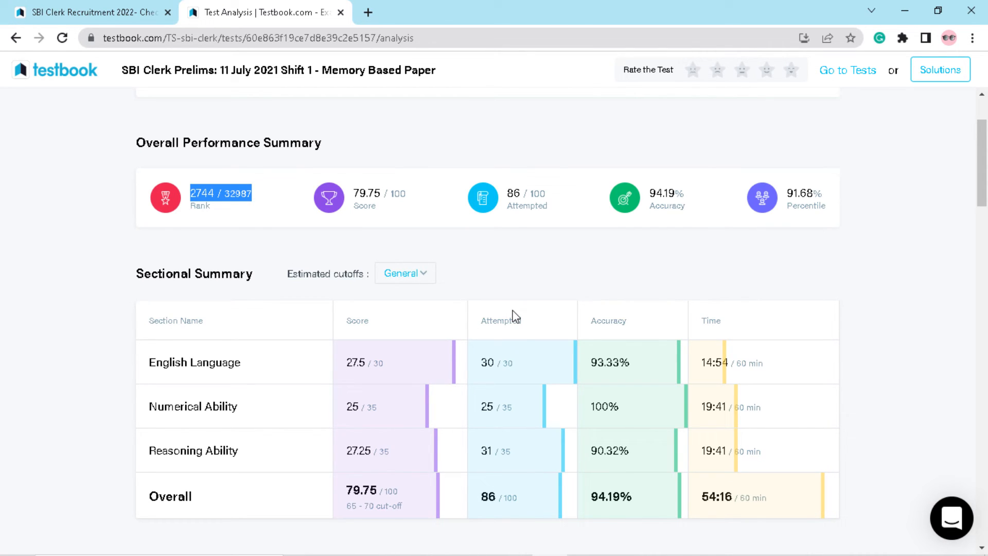